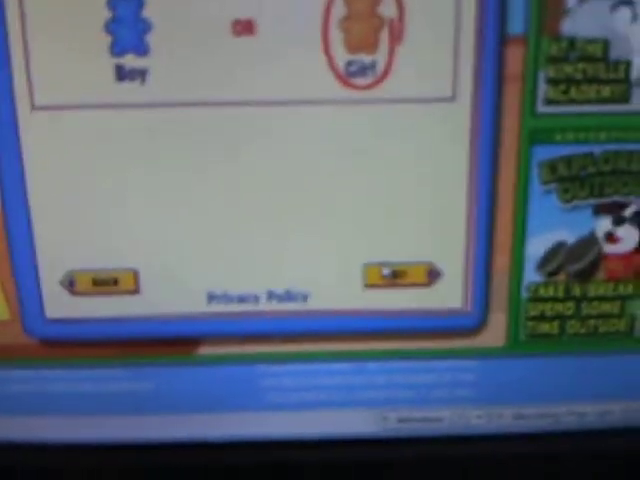
# With Girl chosen as the pet gender, advance registration to the Secret Code page
pyautogui.click(390, 274)
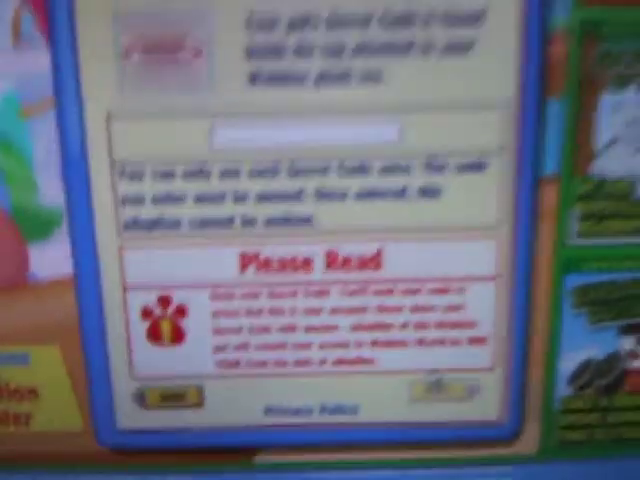